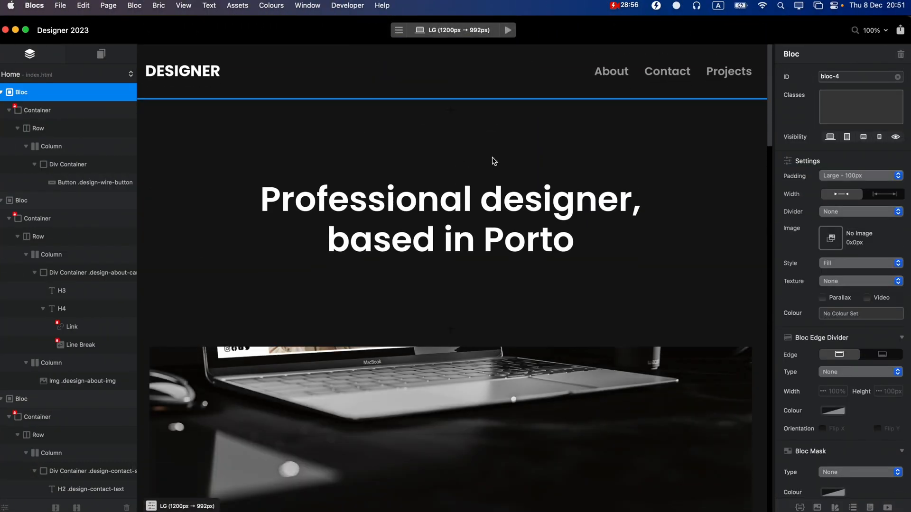
# Select the word 'Porto' in the hero heading 'Professional designer, based in Porto' for styling
pyautogui.doubleClick(449, 219)
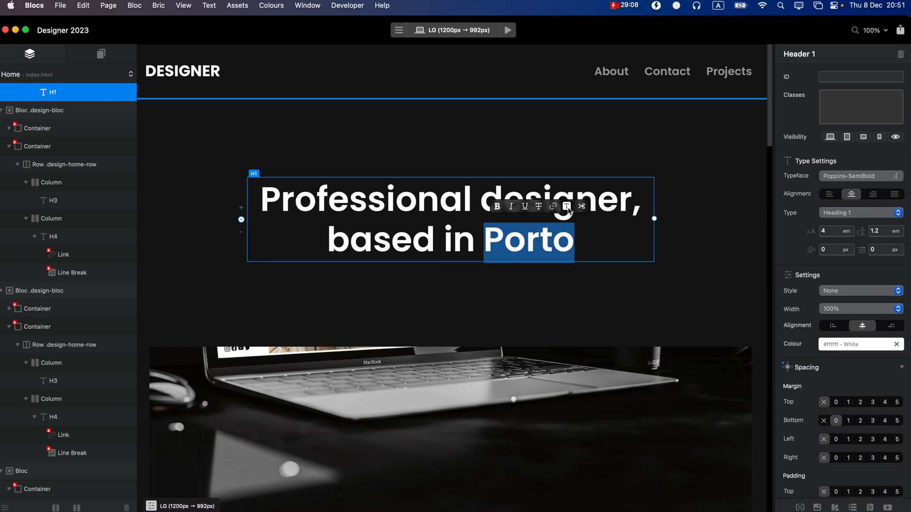
pyautogui.moveTo(567, 206)
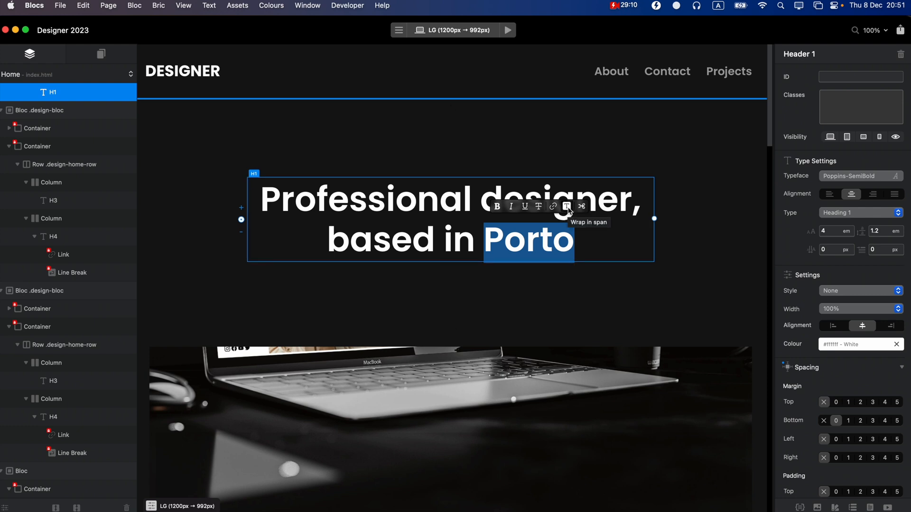
# Wrap 'Porto' in its own span and give it a new 'design-porto' class
pyautogui.click(566, 206)
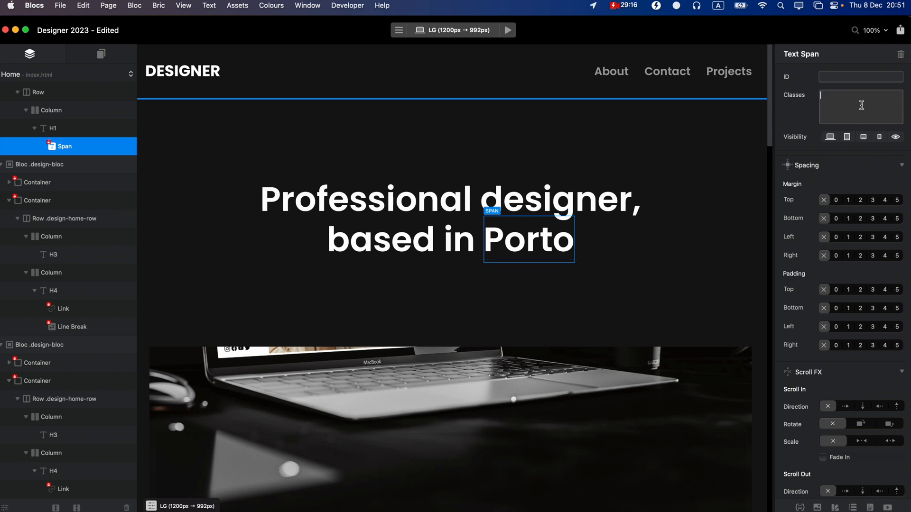
pyautogui.write('design-porto')
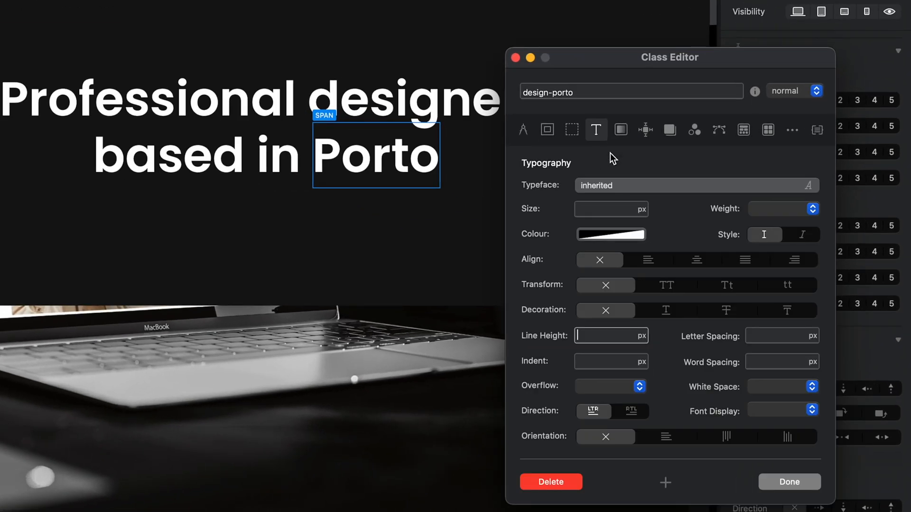
# Set the design-porto text colour alpha to 0 so 'Porto' becomes fully transparent
pyautogui.click(610, 234)
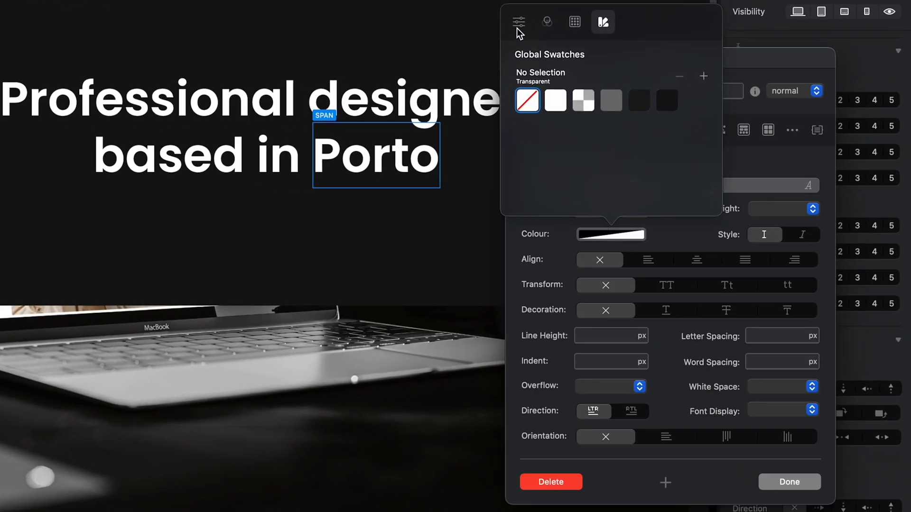
pyautogui.click(518, 22)
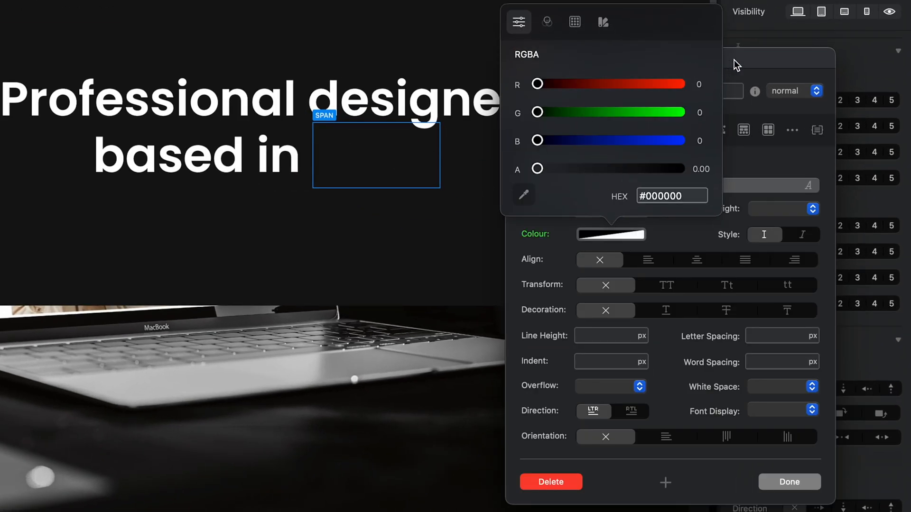
pyautogui.click(621, 130)
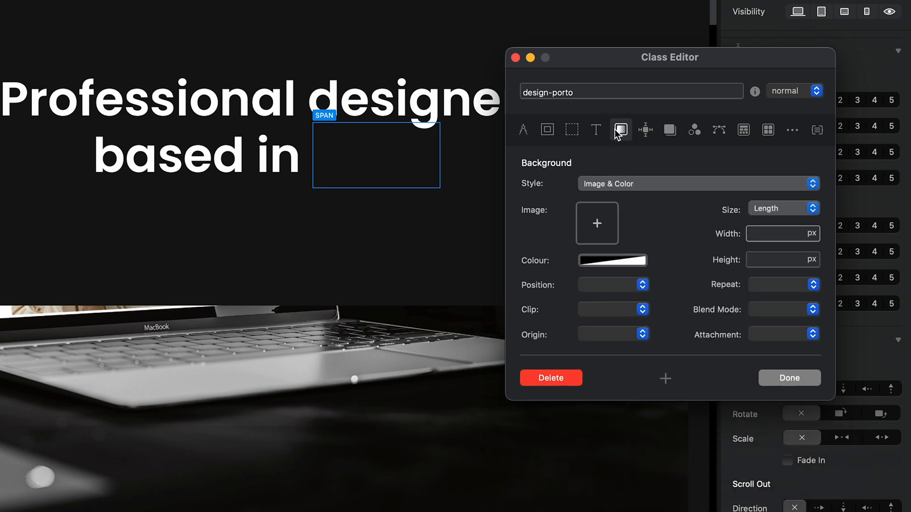
pyautogui.moveTo(620, 130)
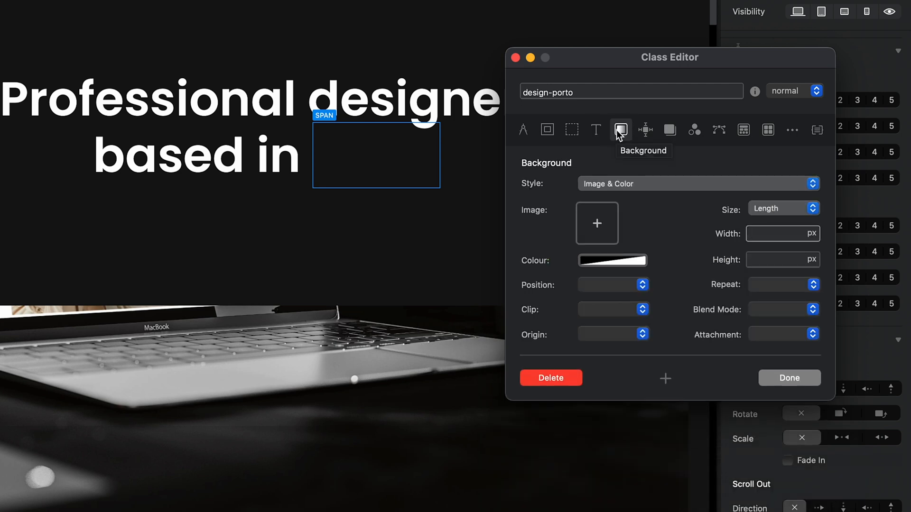
# Give the class a Gradient background clipped to text with a 90 degree angle
pyautogui.click(698, 183)
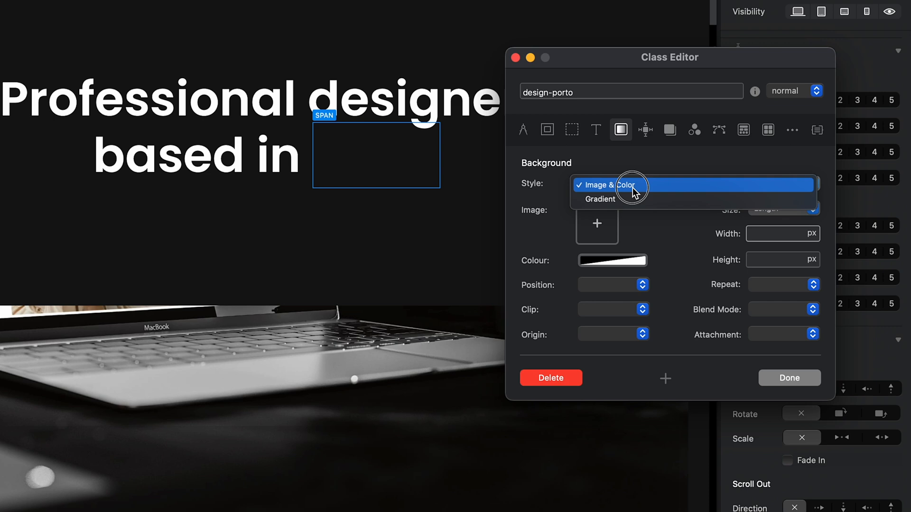
pyautogui.click(600, 199)
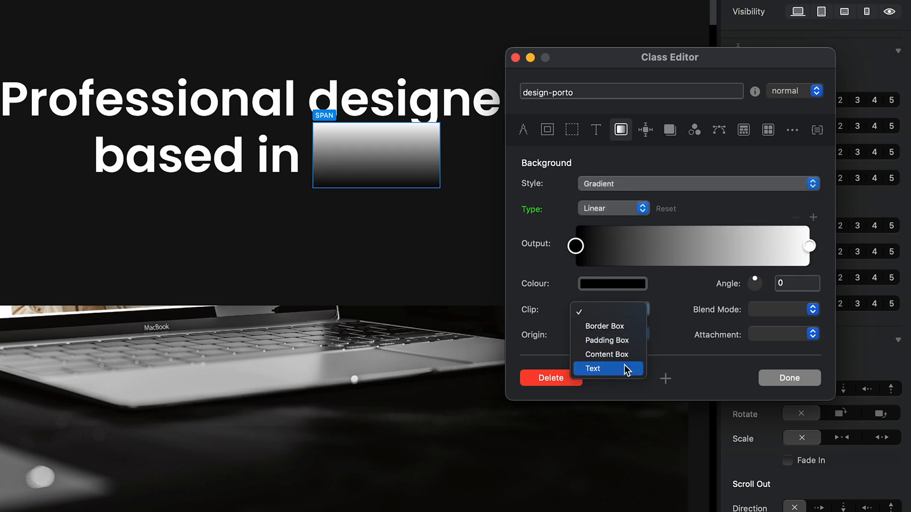
pyautogui.click(593, 369)
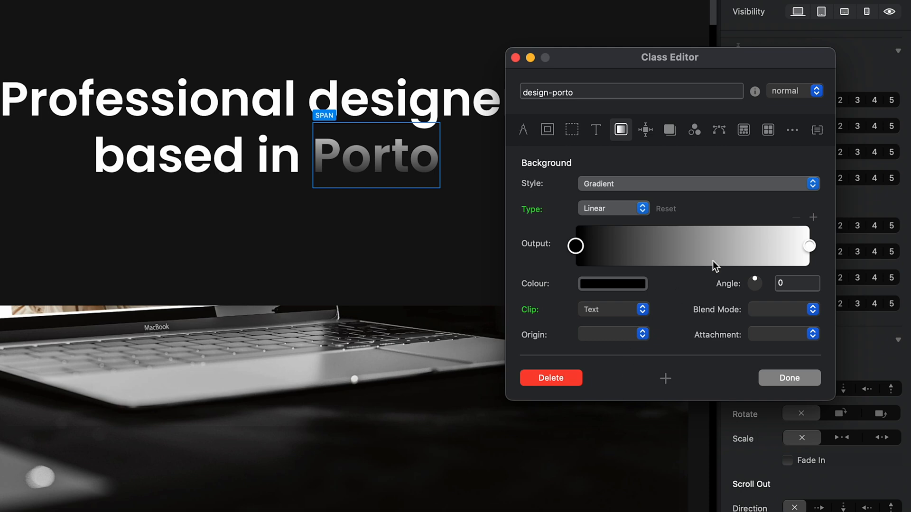
pyautogui.click(796, 284)
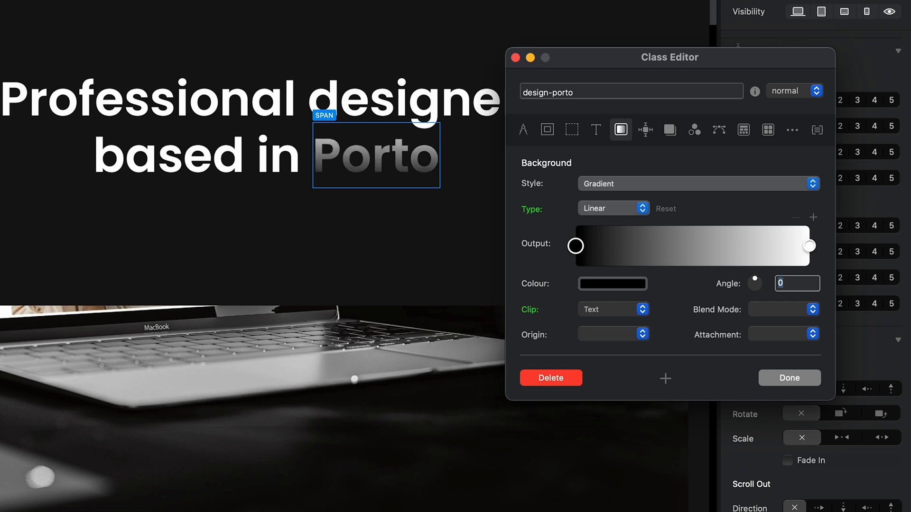
pyautogui.write('90')
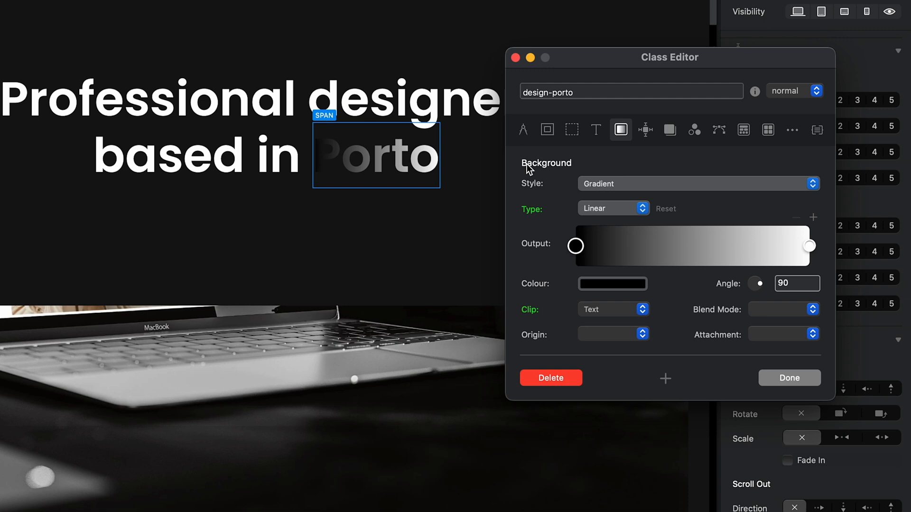
pyautogui.click(612, 284)
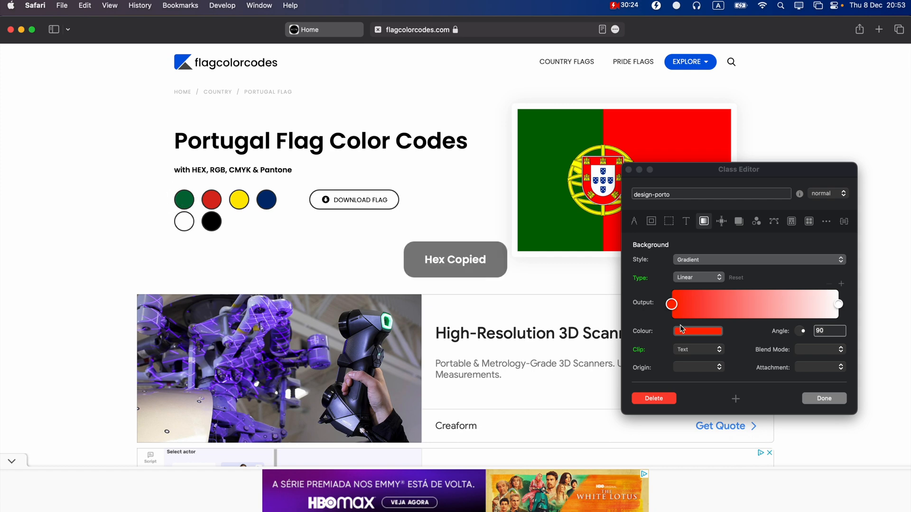
# Copy the Portugal flag's green hex from flagcolorcodes.com and paste it as the gradient's starting stop
pyautogui.click(698, 330)
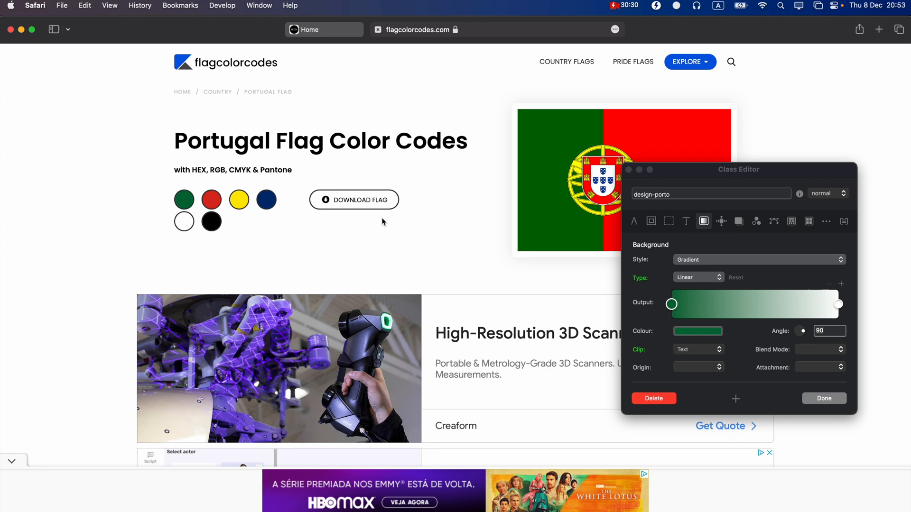
pyautogui.click(698, 331)
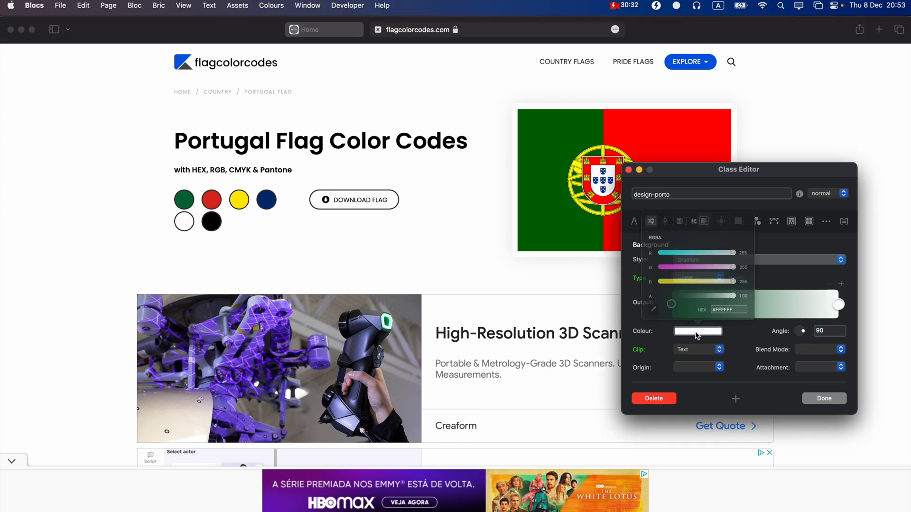
pyautogui.click(698, 331)
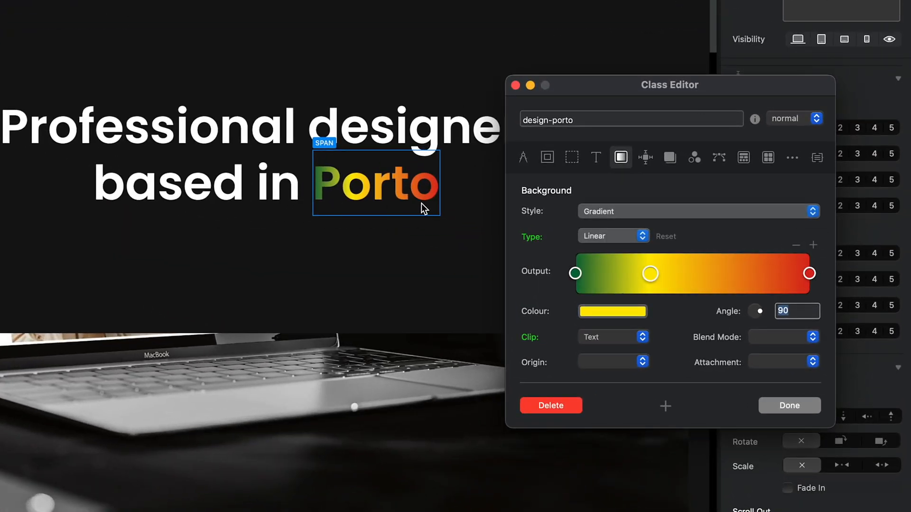
pyautogui.moveTo(674, 272)
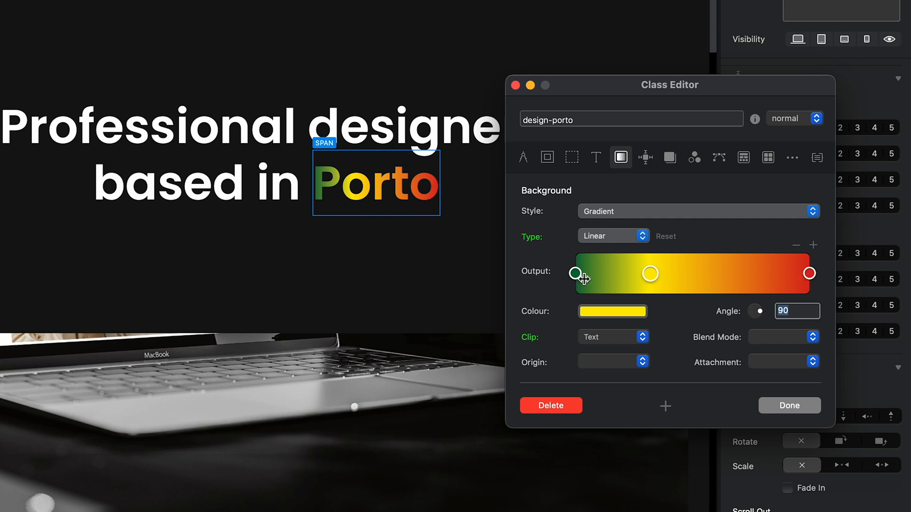
# Drag the green and yellow stops leftward so red covers most of 'Porto'
pyautogui.click(650, 274)
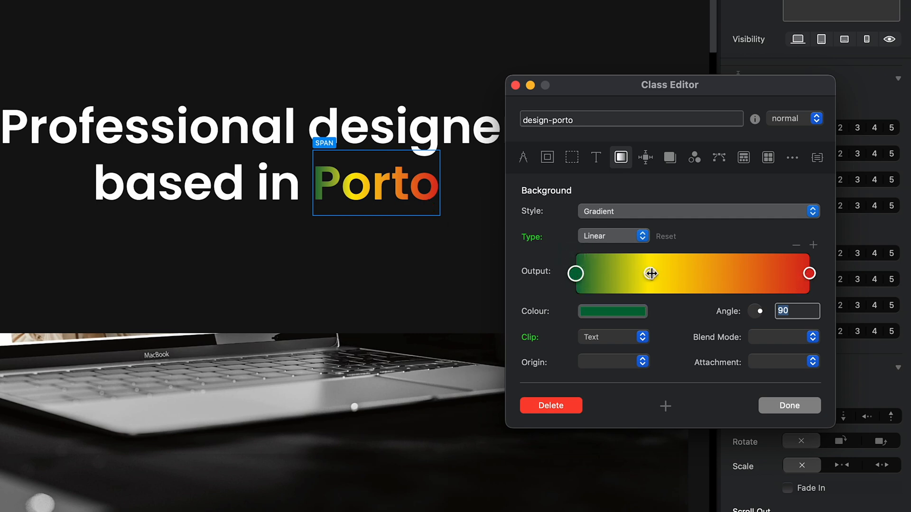
pyautogui.moveTo(651, 273); pyautogui.dragTo(625, 273)
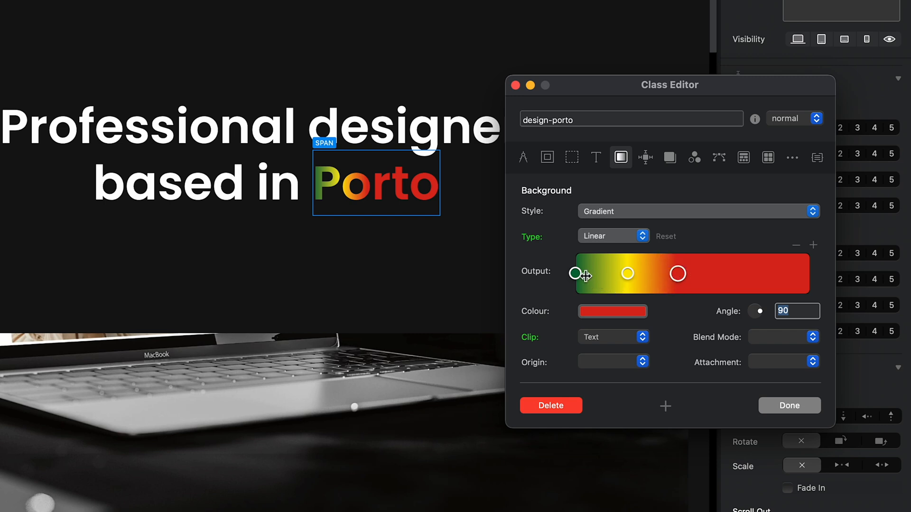
pyautogui.moveTo(574, 273); pyautogui.dragTo(585, 274)
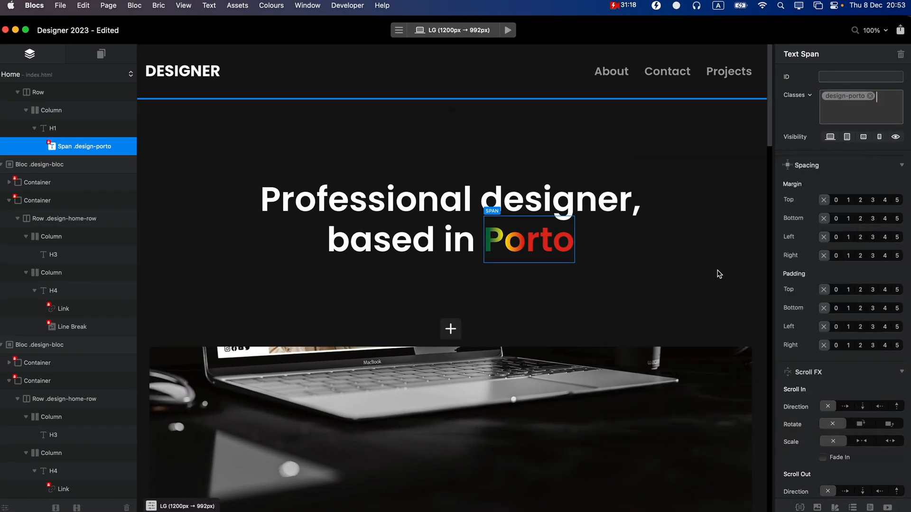
pyautogui.click(455, 29)
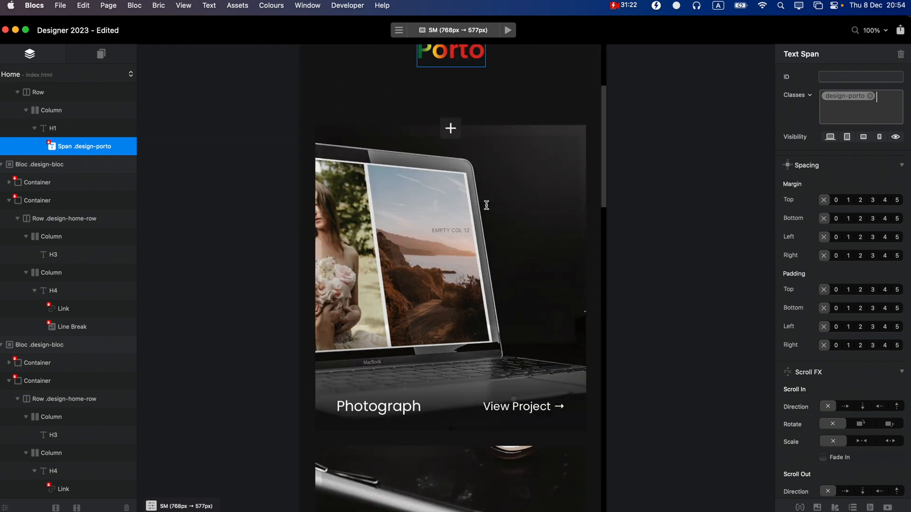
pyautogui.scroll(-3)
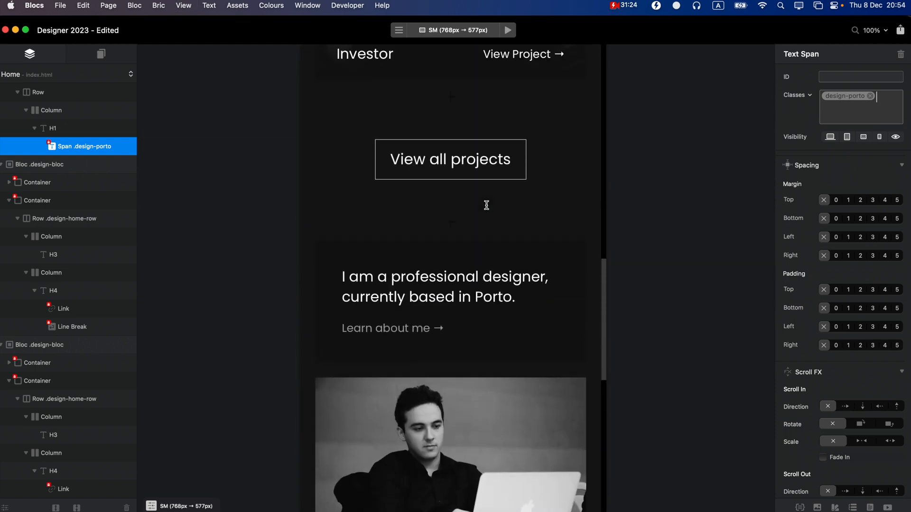
pyautogui.click(454, 29)
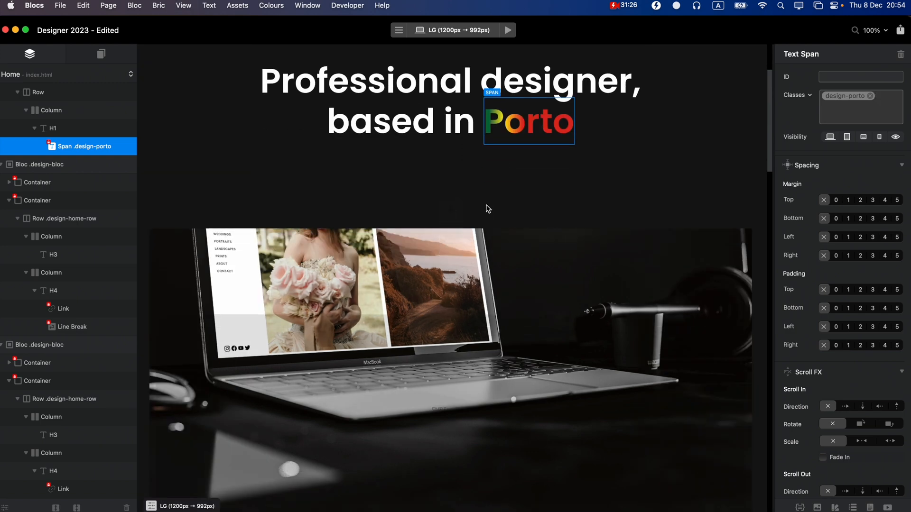